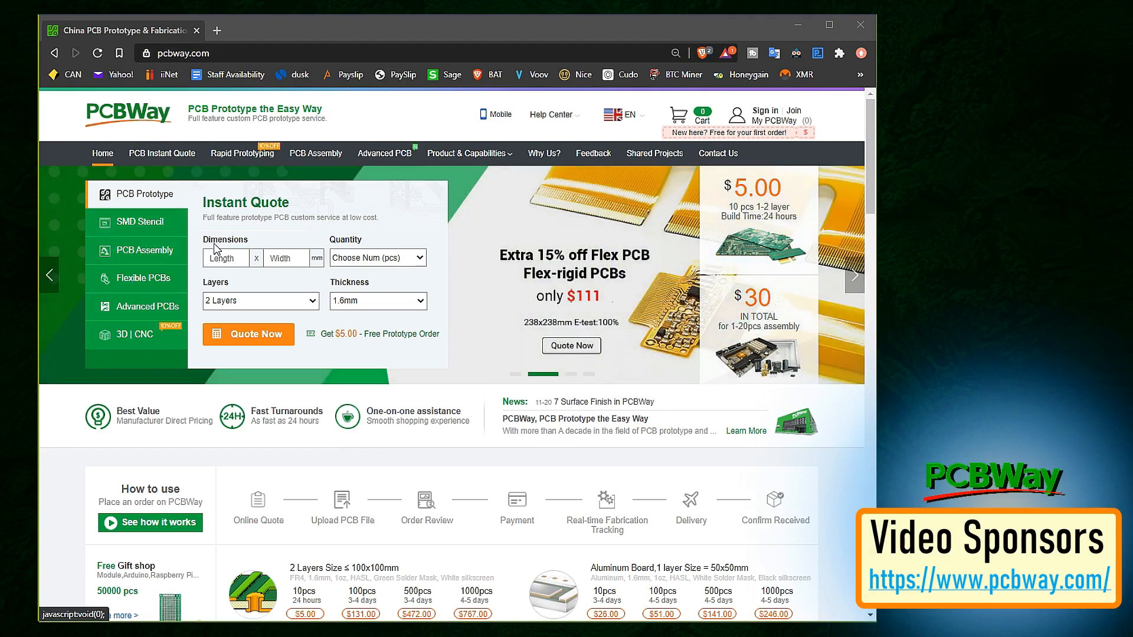
# - Bring up the PCB Instant Quote form and review the default 2-layer 100x100 mm, 10-piece specs
pyautogui.scroll(-3)
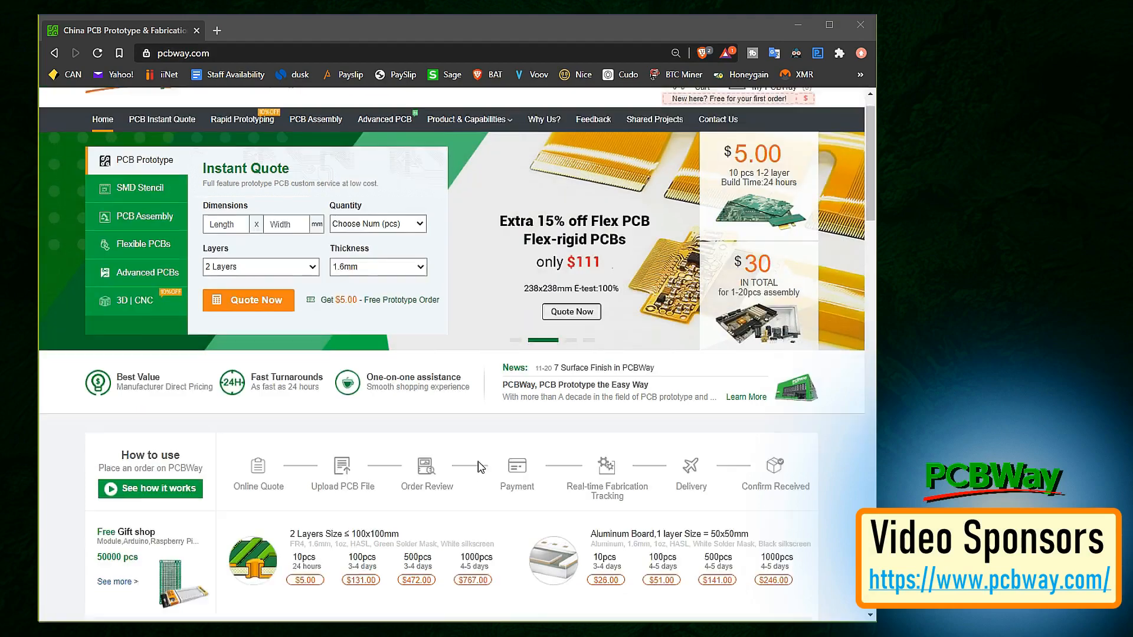
pyautogui.scroll(-3)
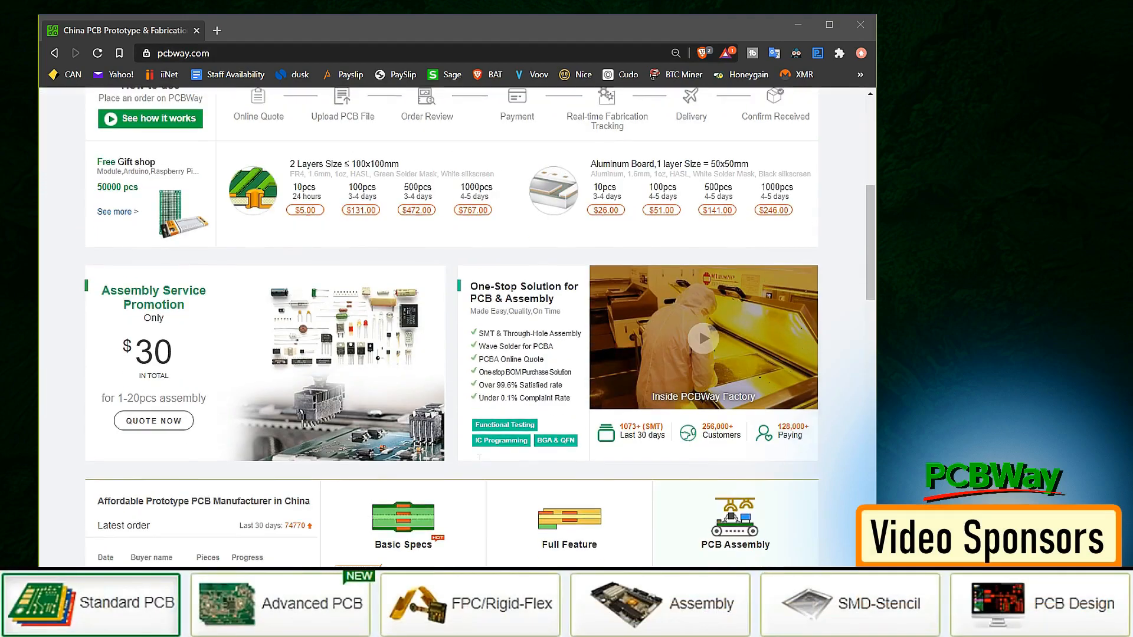
pyautogui.scroll(-3)
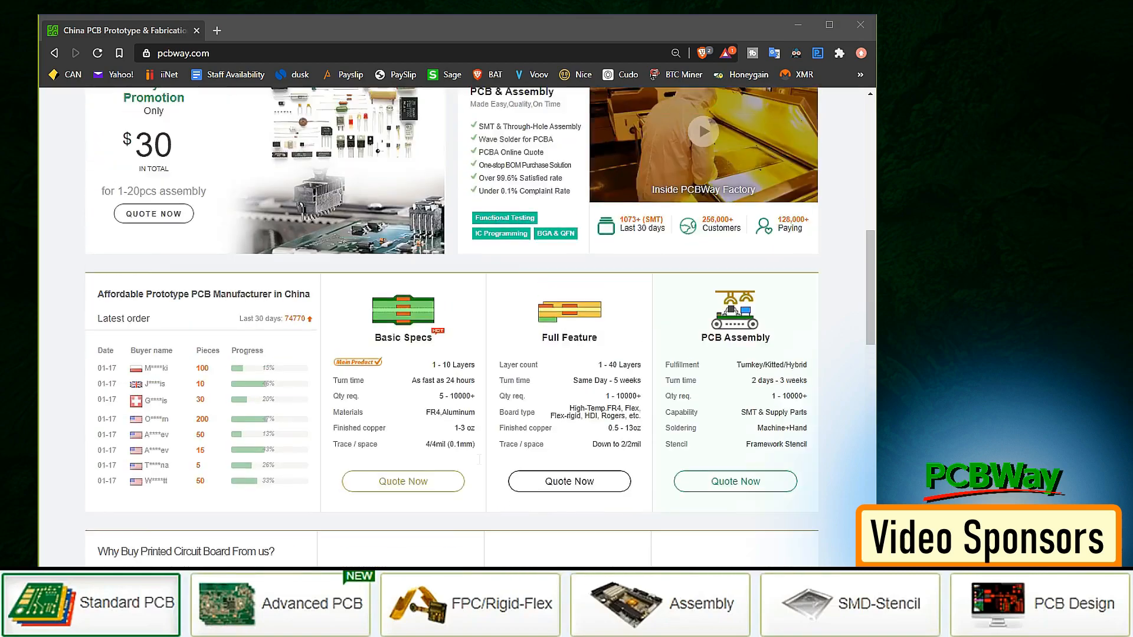
pyautogui.scroll(3)
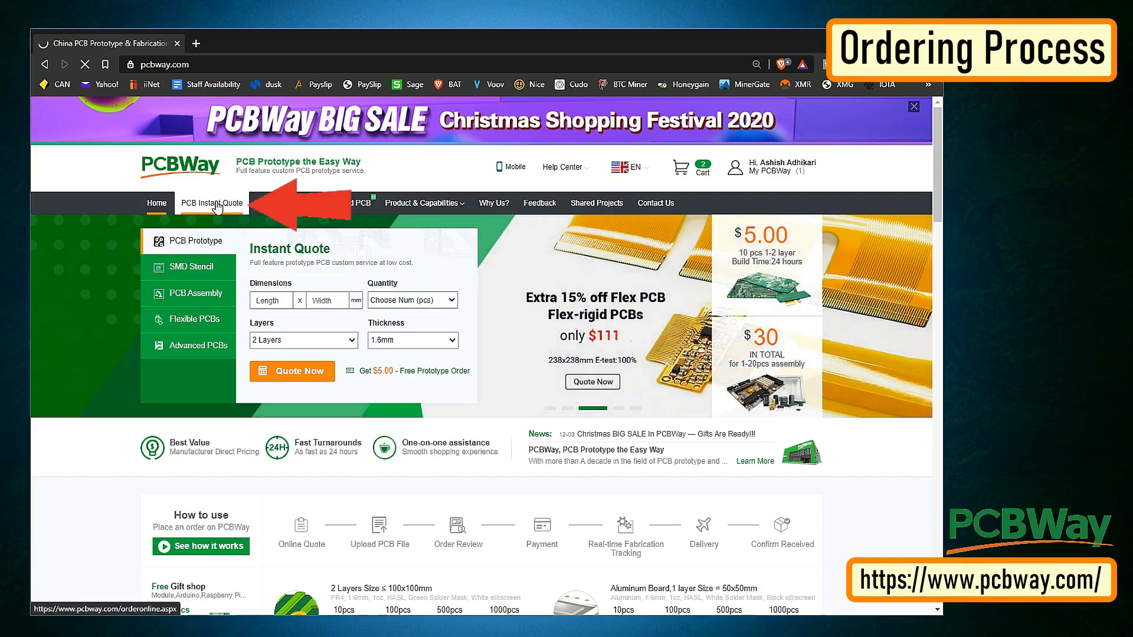
pyautogui.click(212, 203)
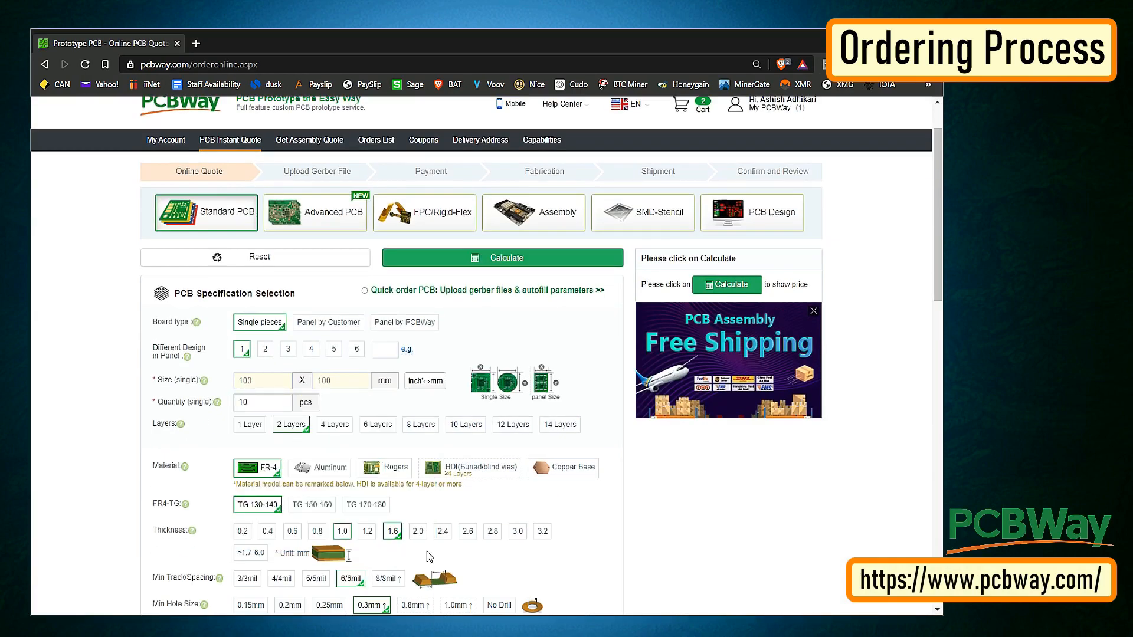
pyautogui.scroll(-3)
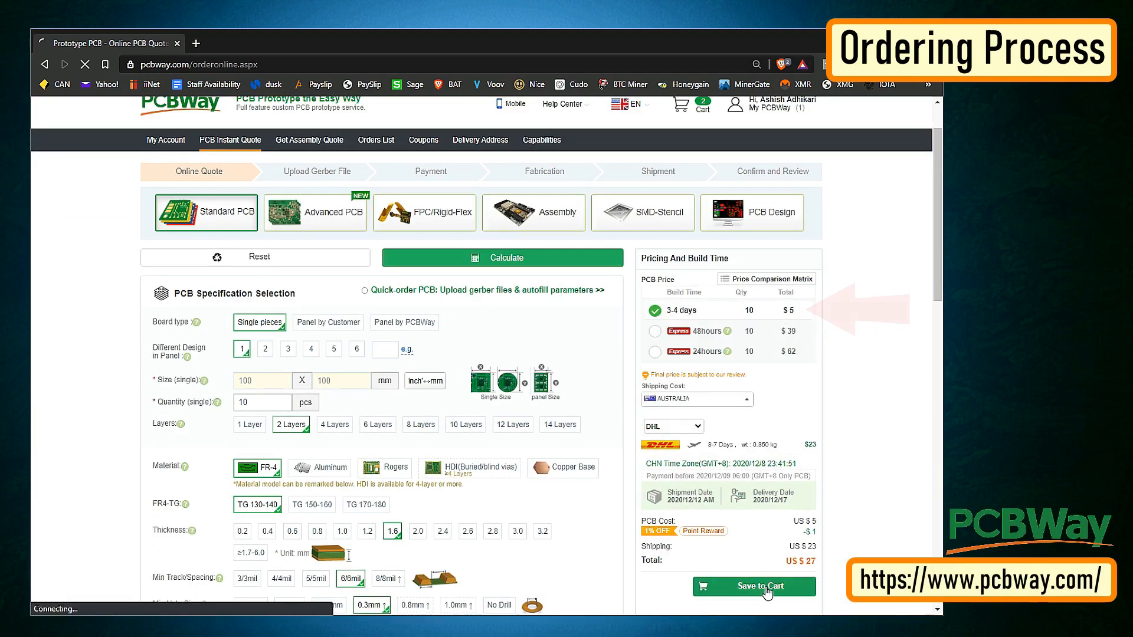
# - Save the $27 quoted board order to the cart and start adding the Gerber file
pyautogui.click(753, 587)
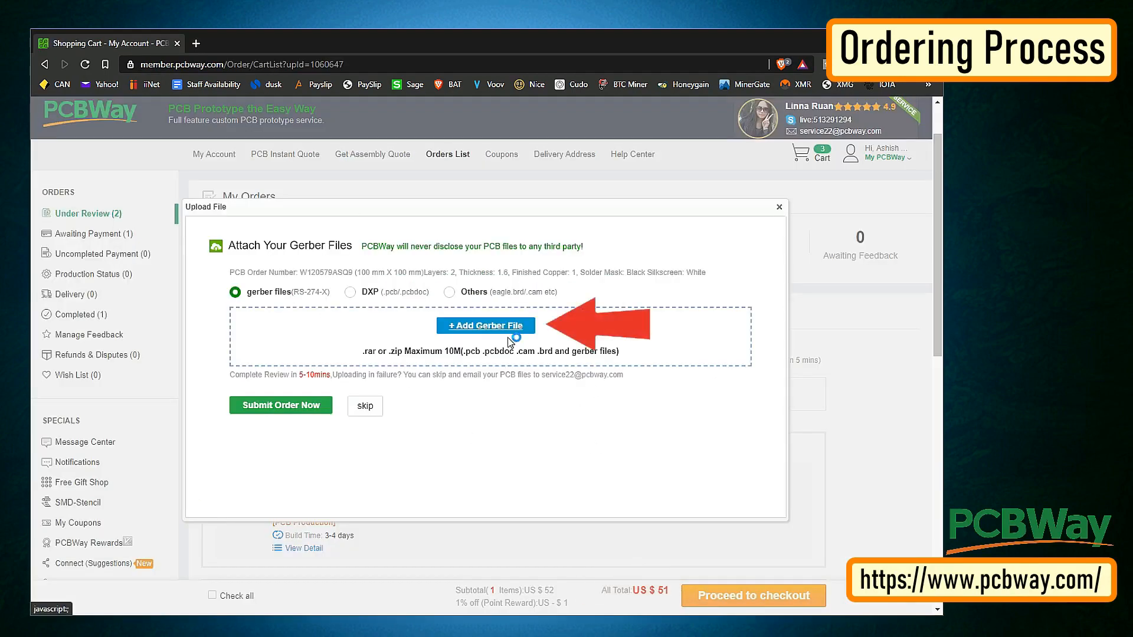
pyautogui.click(485, 326)
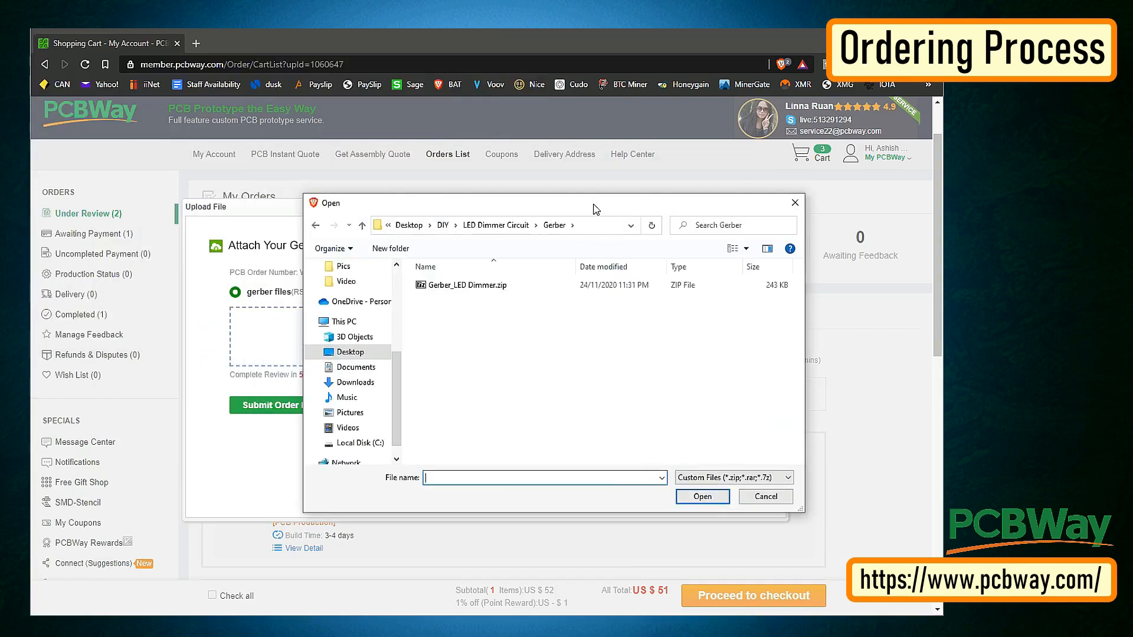